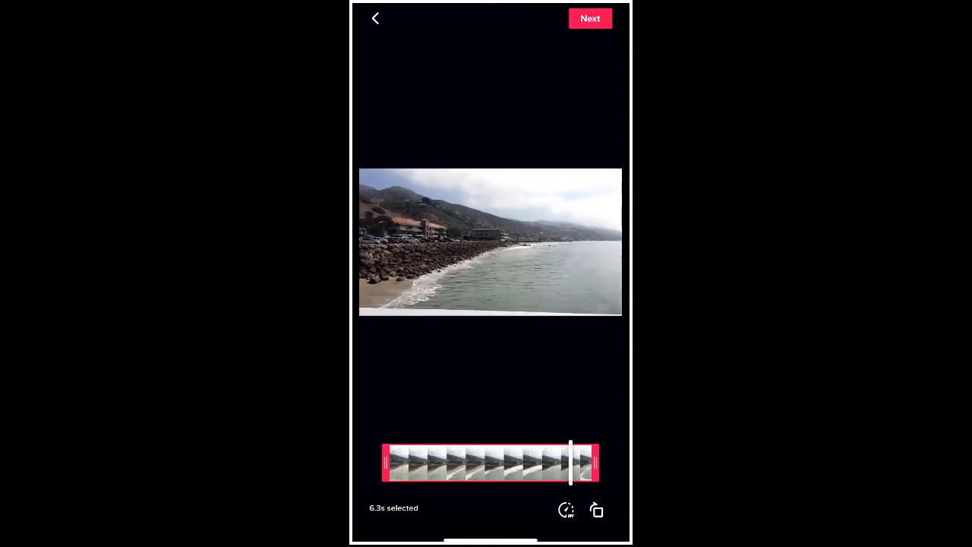
# Scrub through the 6.3-second beach clip, accept it, and dismiss the editor overlay
pyautogui.moveTo(569, 463); pyautogui.dragTo(467, 463)
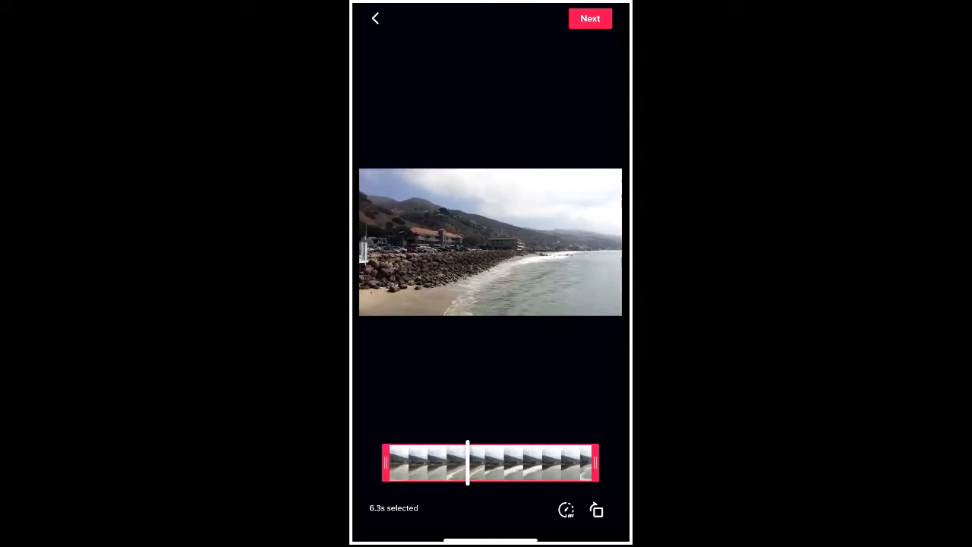
pyautogui.moveTo(467, 463); pyautogui.dragTo(531, 463)
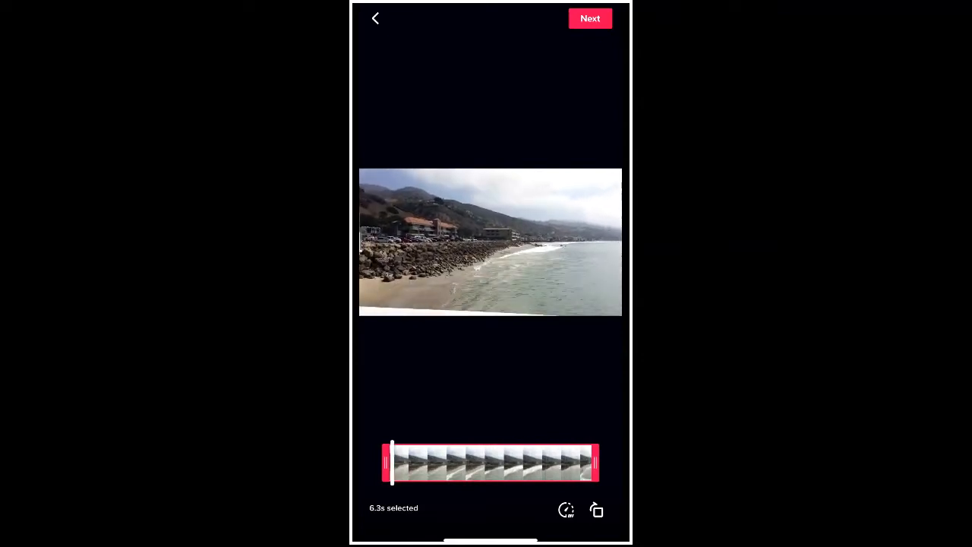
pyautogui.moveTo(393, 462); pyautogui.dragTo(456, 461)
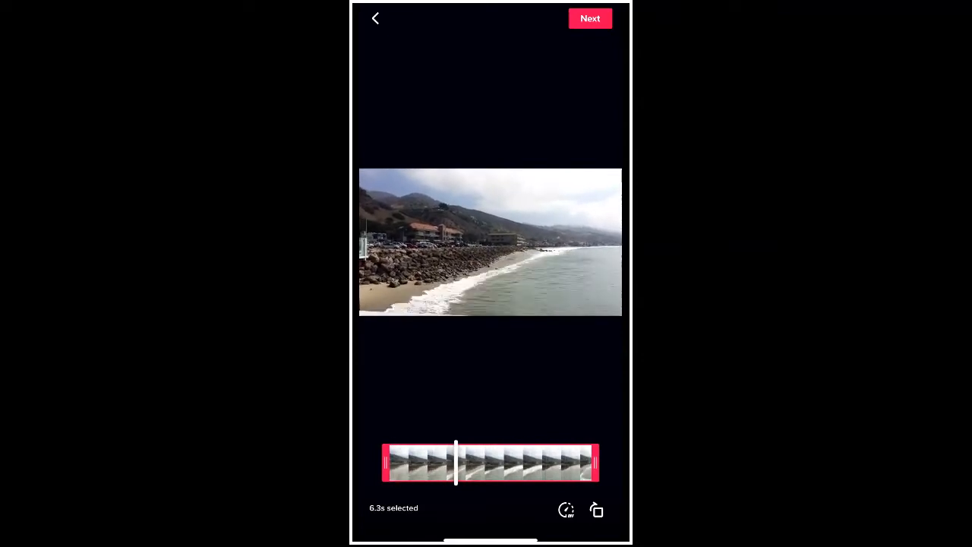
pyautogui.moveTo(456, 463); pyautogui.dragTo(426, 463)
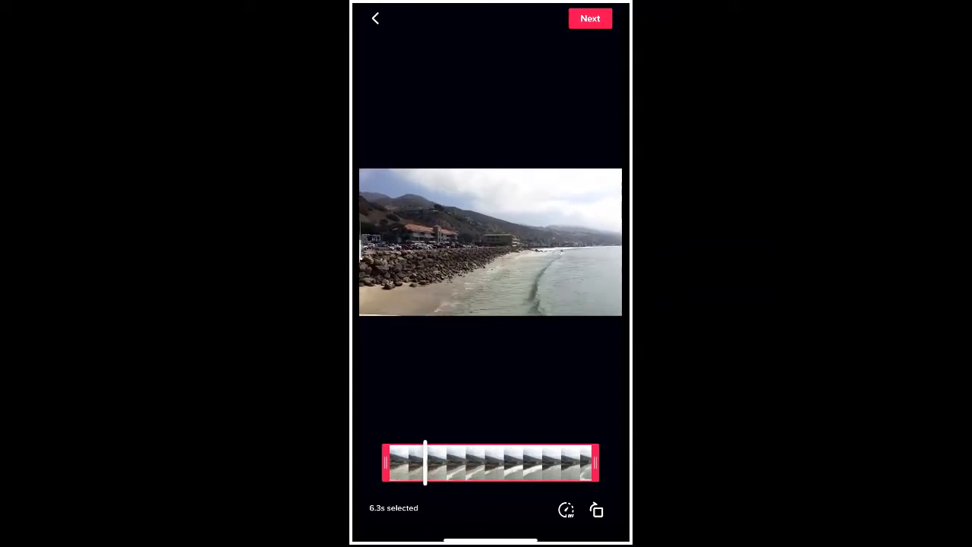
pyautogui.moveTo(425, 460); pyautogui.dragTo(489, 459)
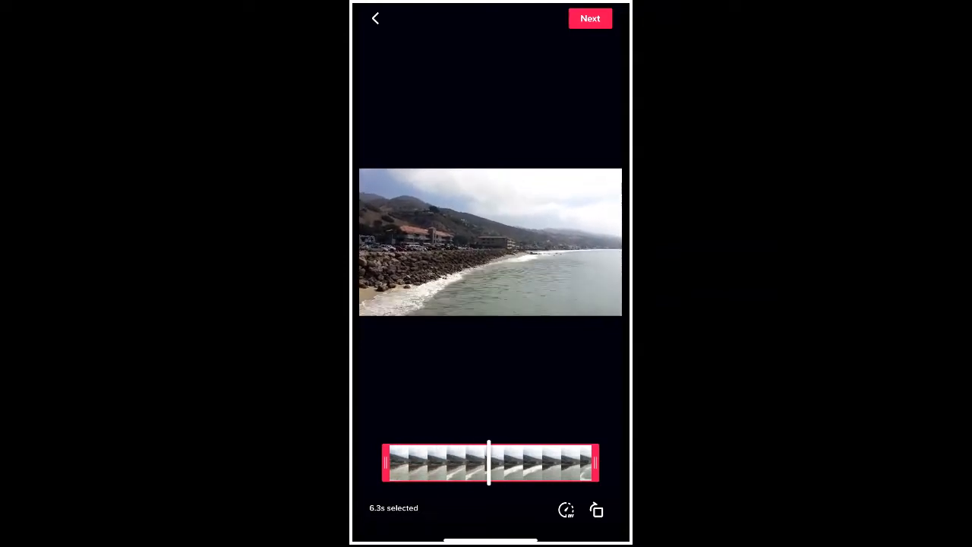
pyautogui.moveTo(488, 463); pyautogui.dragTo(552, 463)
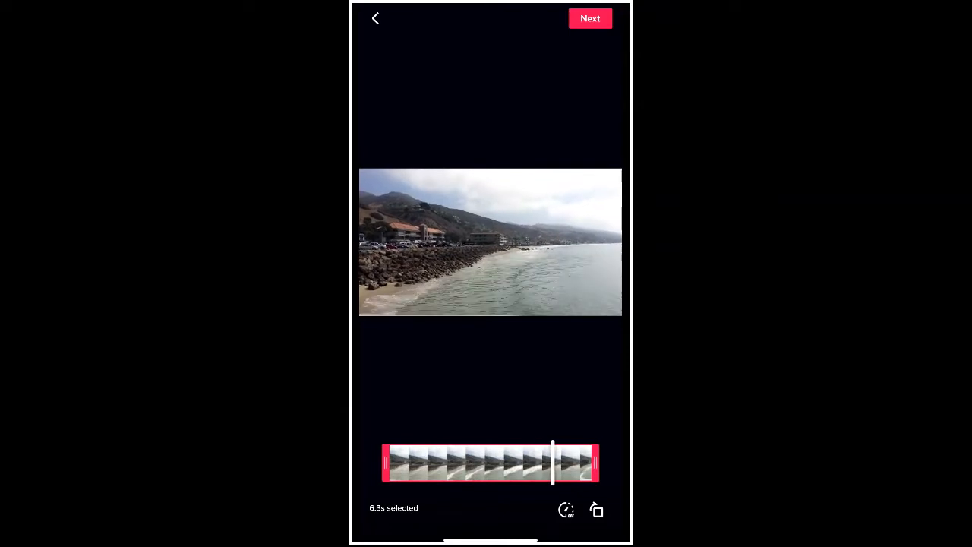
pyautogui.moveTo(552, 462); pyautogui.dragTo(413, 462)
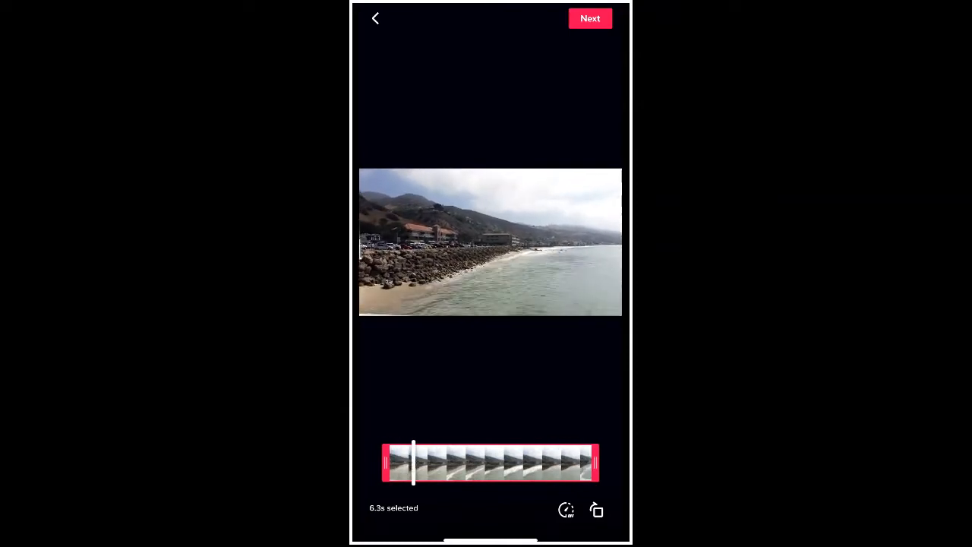
pyautogui.moveTo(414, 461); pyautogui.dragTo(477, 462)
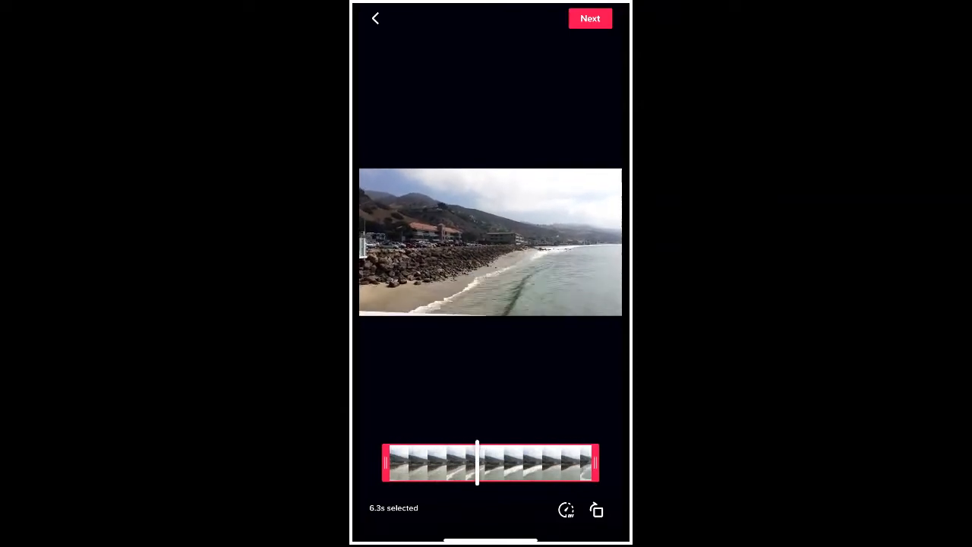
pyautogui.click(590, 18)
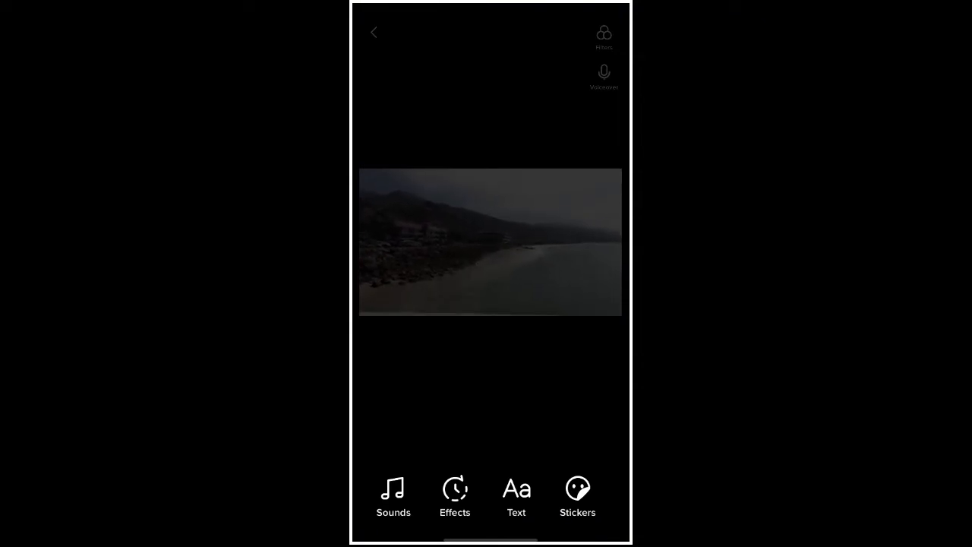
pyautogui.click(393, 494)
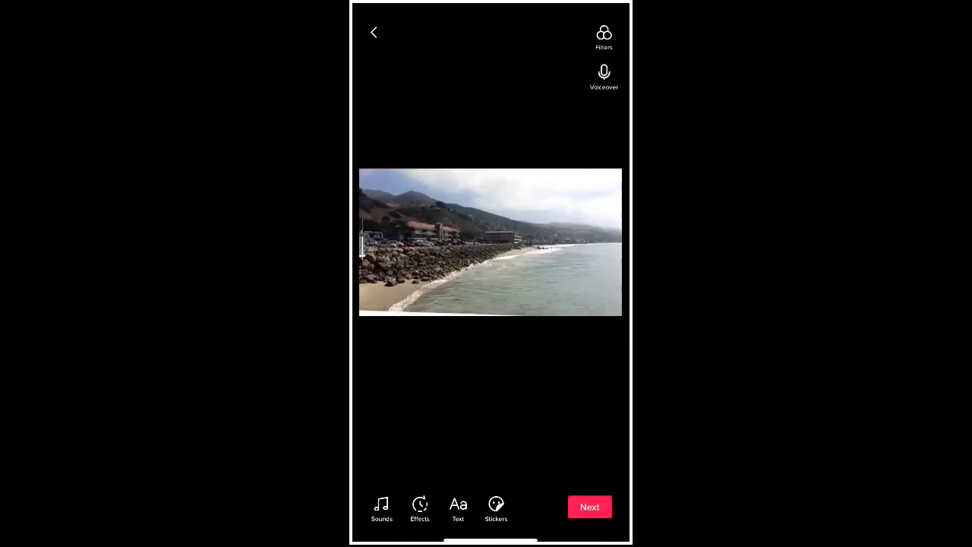
# Open the Sounds panel and scroll through the Recommended sounds row
pyautogui.click(381, 507)
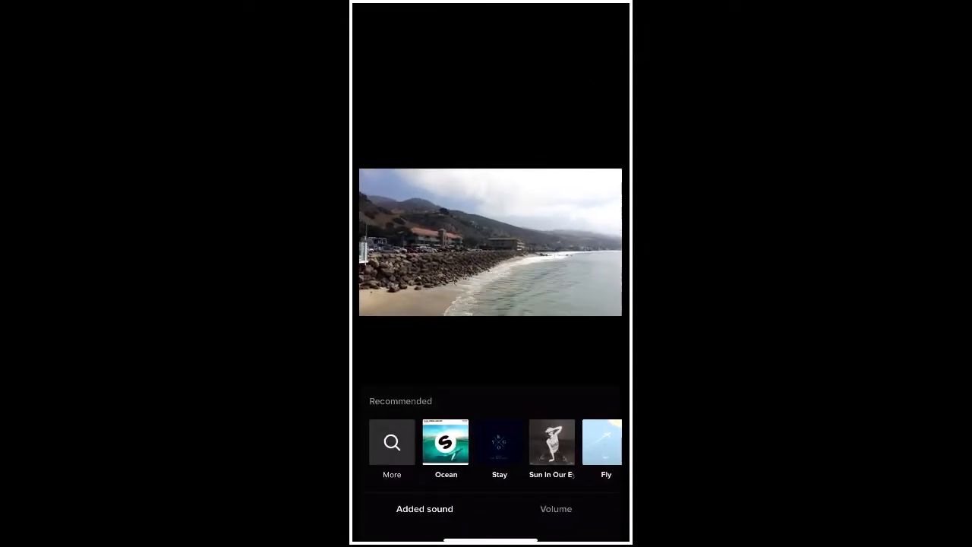
pyautogui.hscroll(-3)
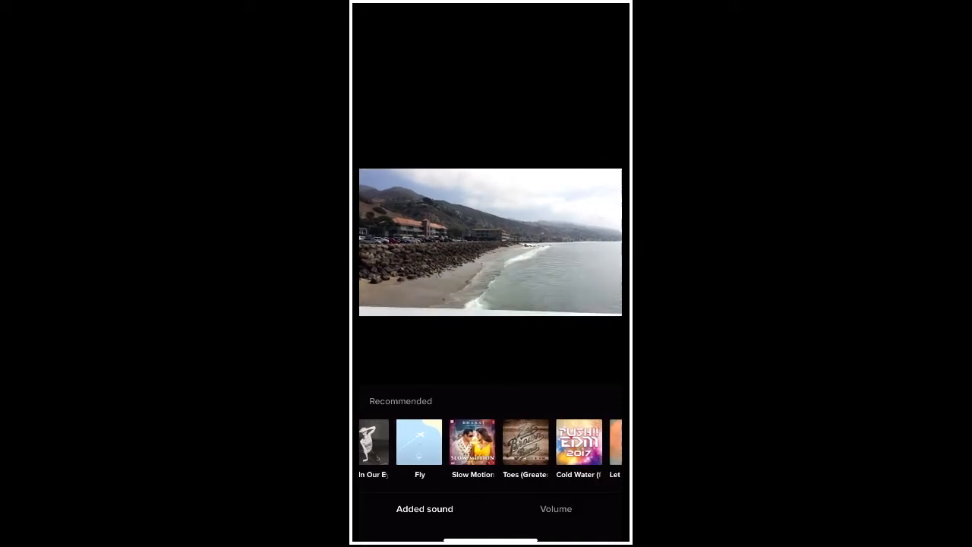
pyautogui.hscroll(-3)
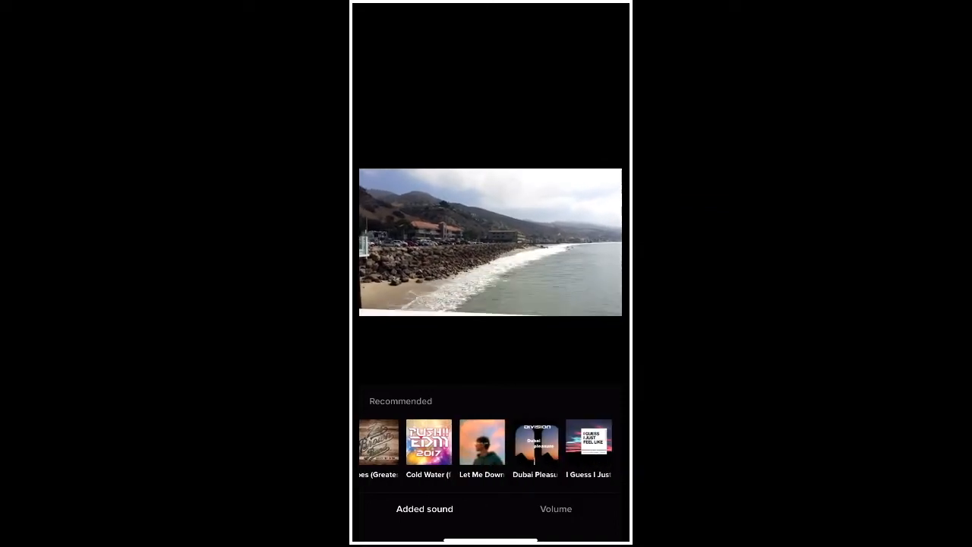
pyautogui.hscroll(-3)
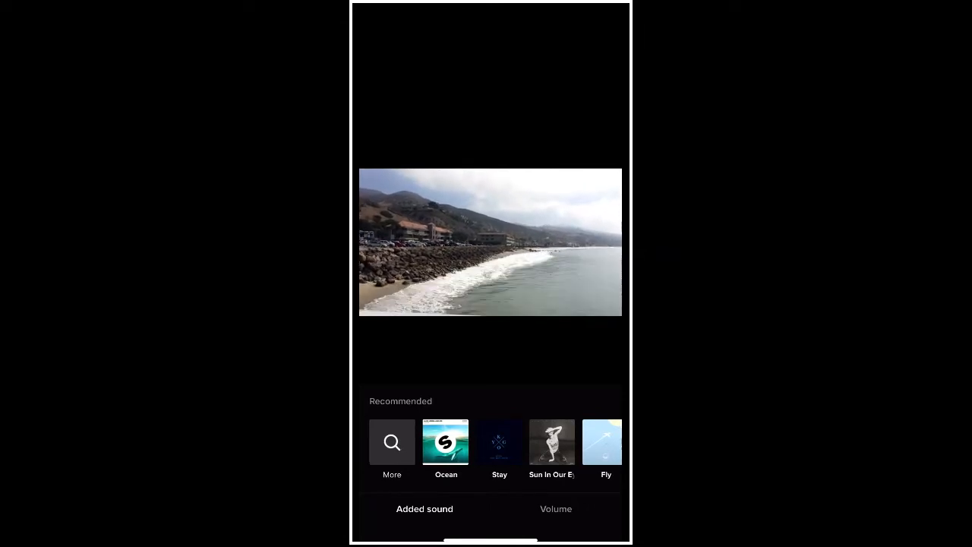
pyautogui.click(391, 443)
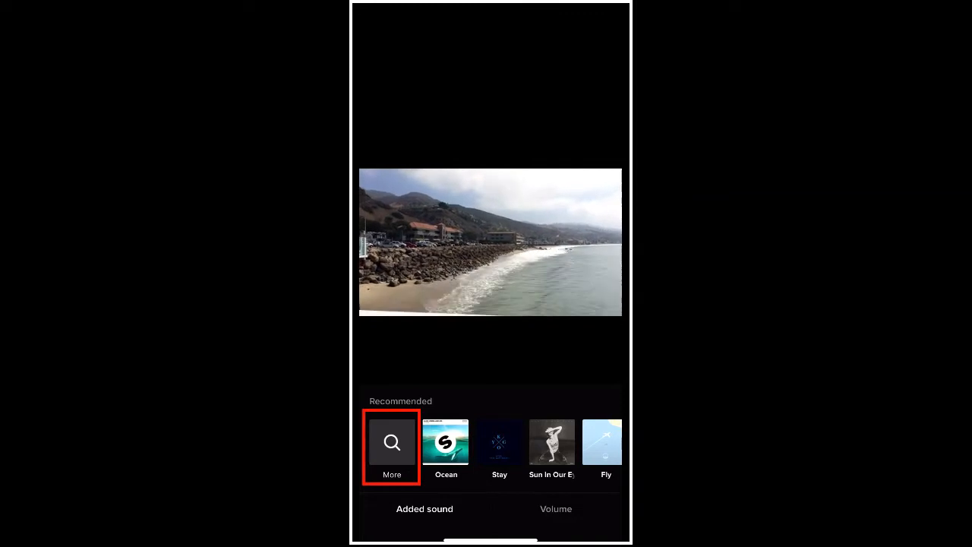
# Open the full sound library and scroll through its Discover playlists and categories
pyautogui.click(392, 448)
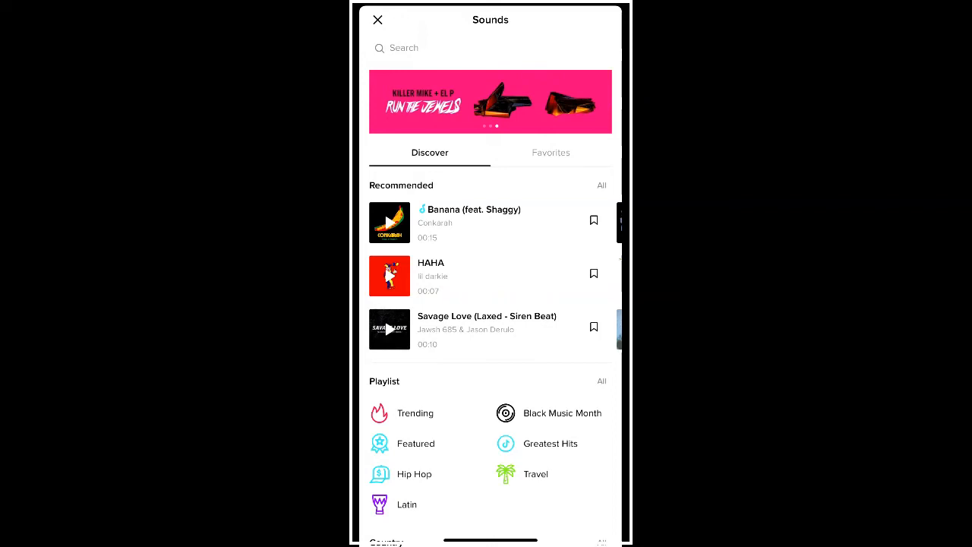
pyautogui.scroll(-3)
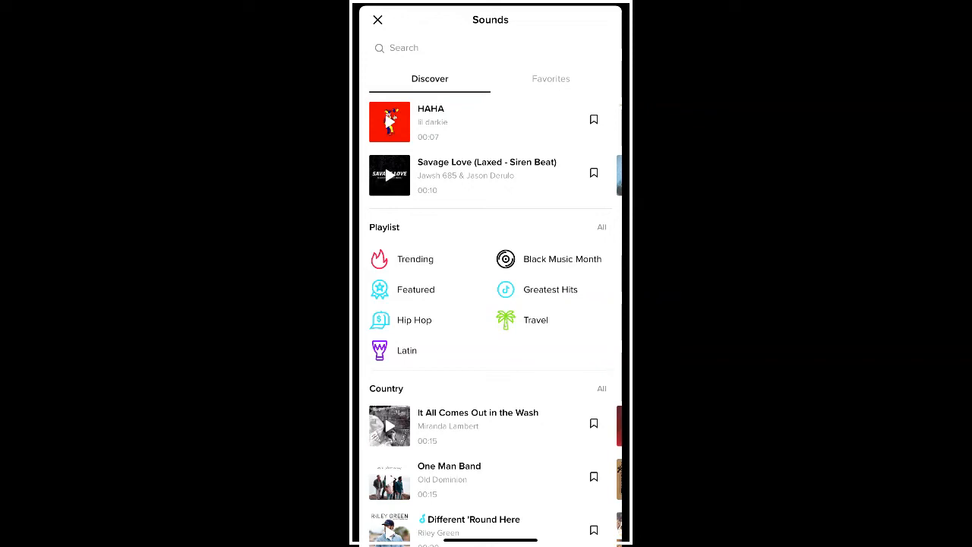
pyautogui.scroll(-3)
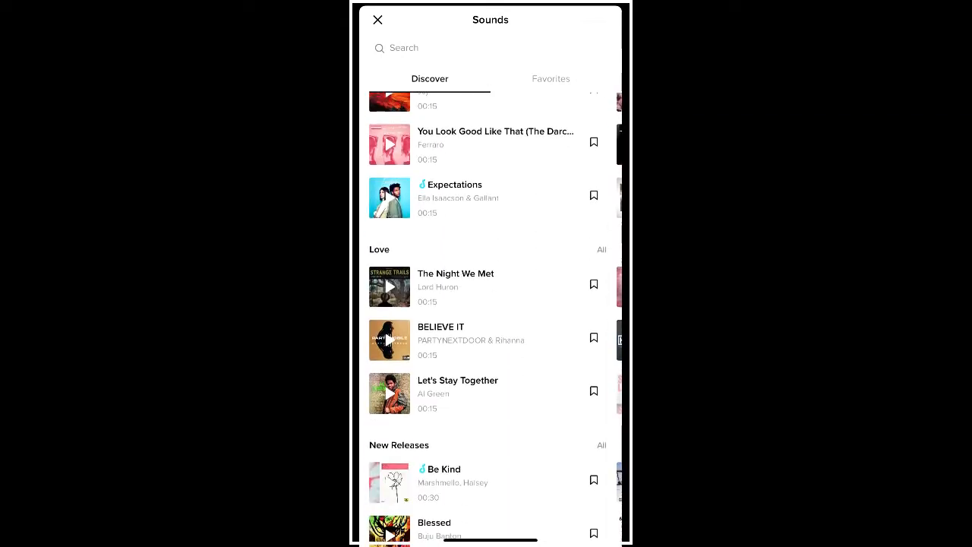
pyautogui.scroll(-3)
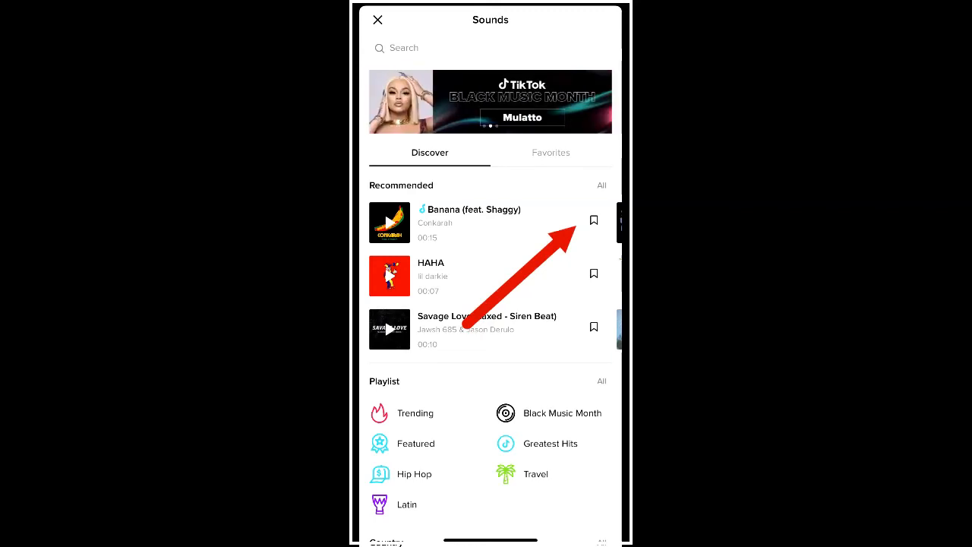
# Bookmark Banana (feat. Shaggy), view Favorites, and start a sound search
pyautogui.click(593, 220)
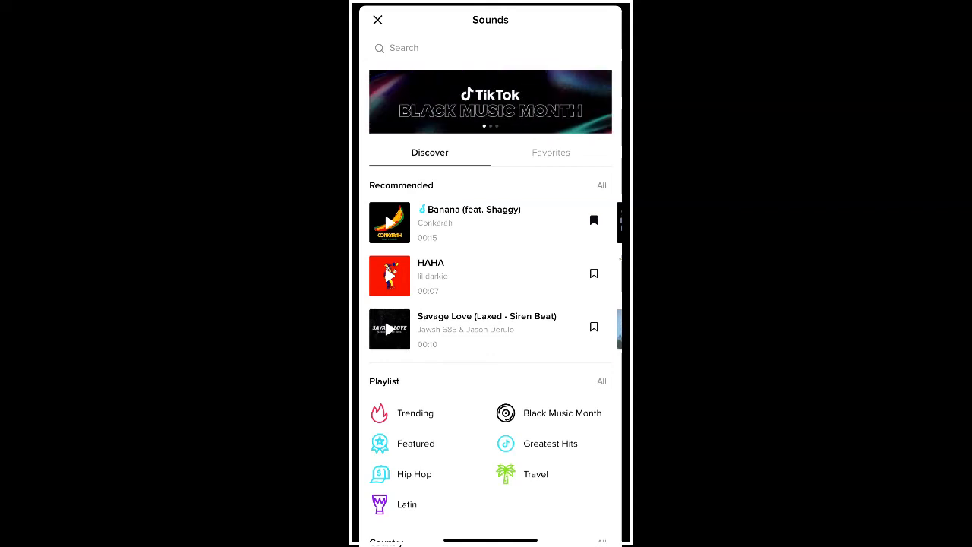
pyautogui.click(550, 152)
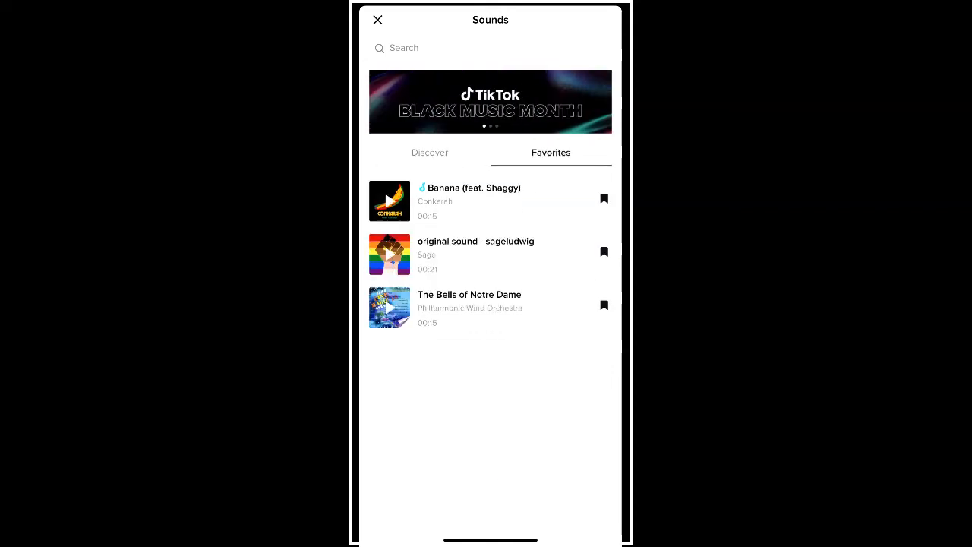
pyautogui.click(429, 152)
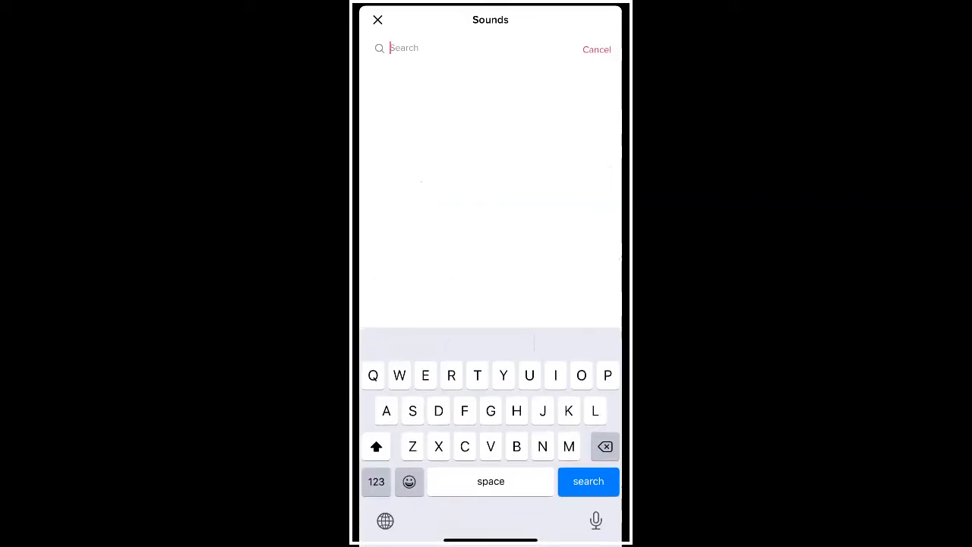
# Search 'California' and pick Phantom Planet's California track for the video
pyautogui.write('California')
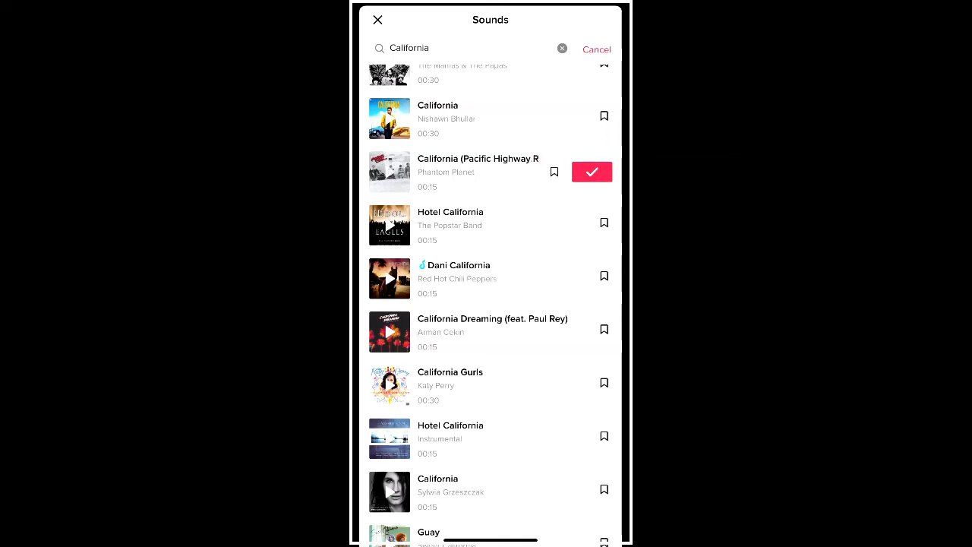
pyautogui.click(591, 172)
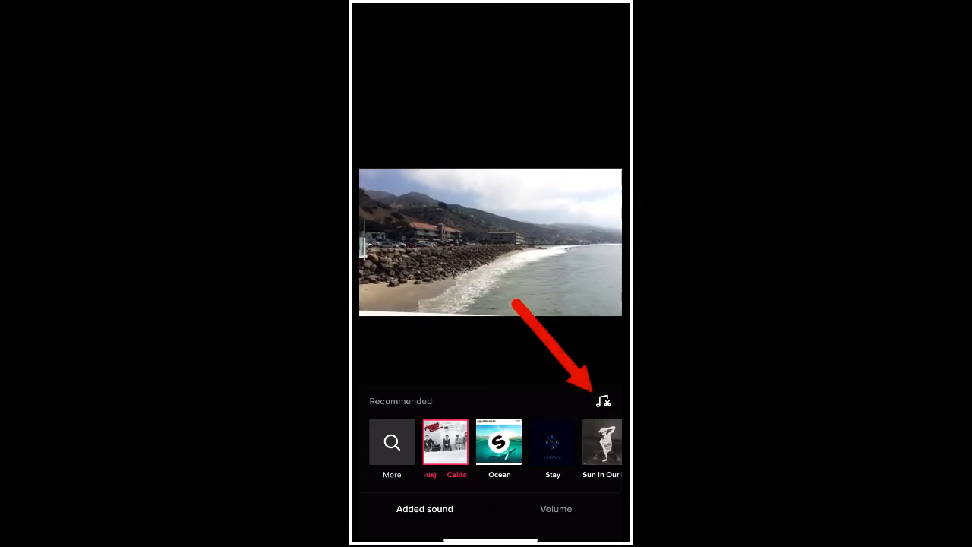
# Trim the California song so it starts playing from 00:20
pyautogui.click(603, 401)
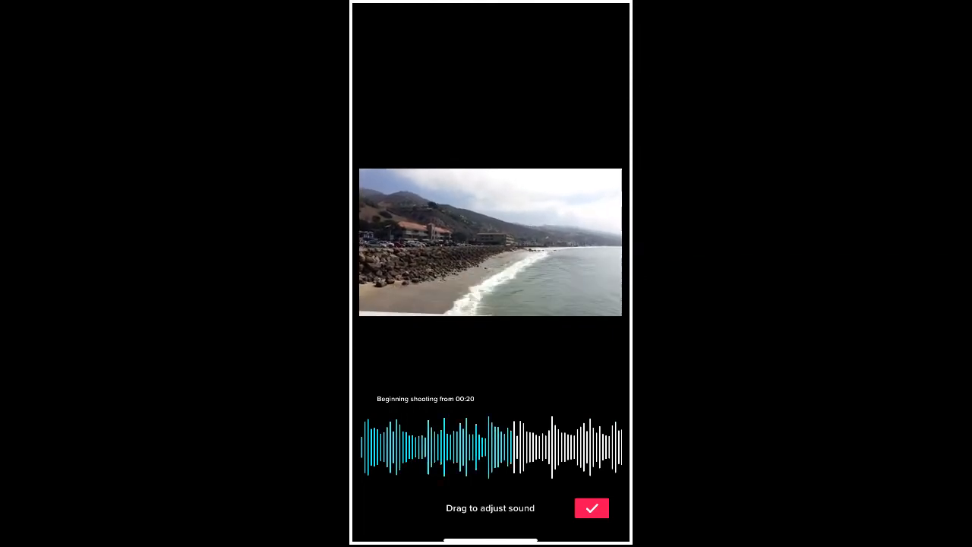
pyautogui.click(591, 507)
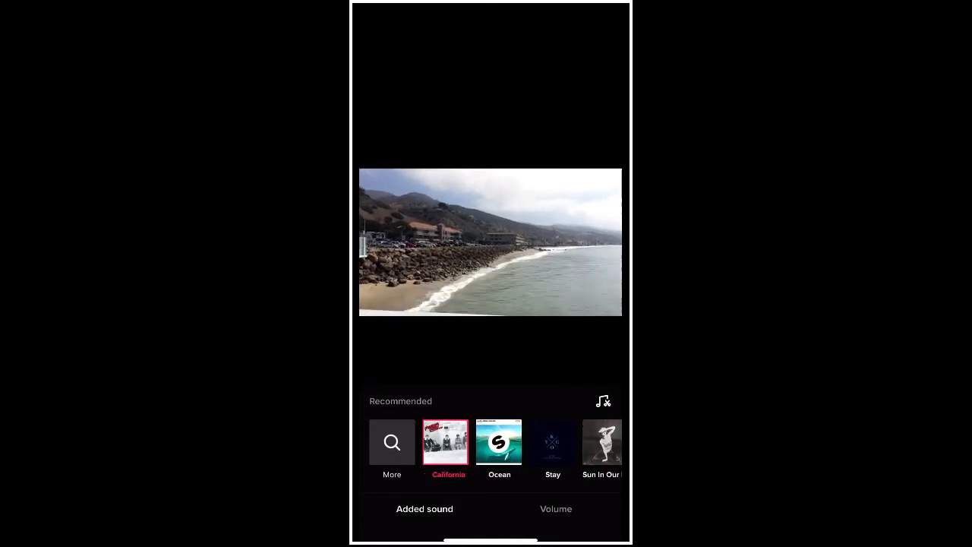
pyautogui.click(555, 509)
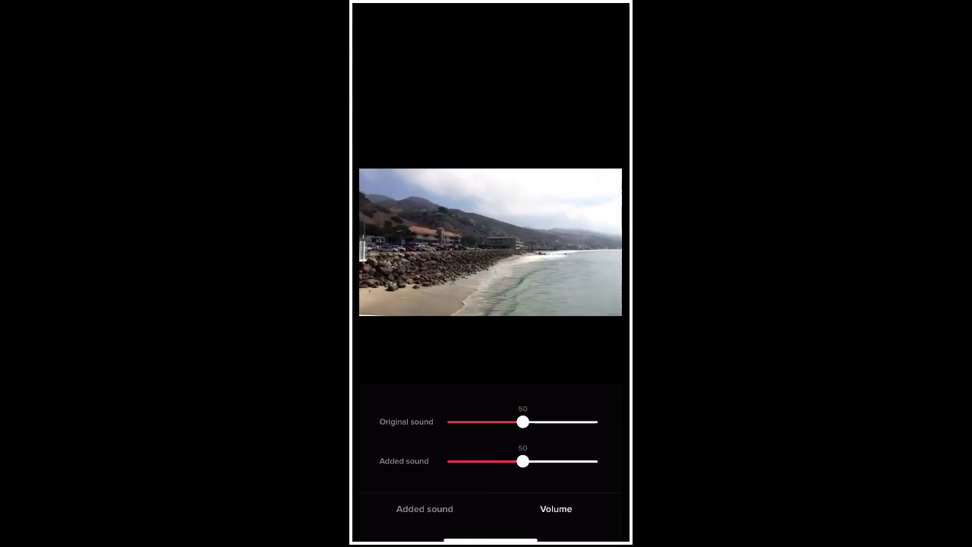
# Set original sound volume to 31 and the California track to 75
pyautogui.moveTo(522, 422); pyautogui.dragTo(496, 421)
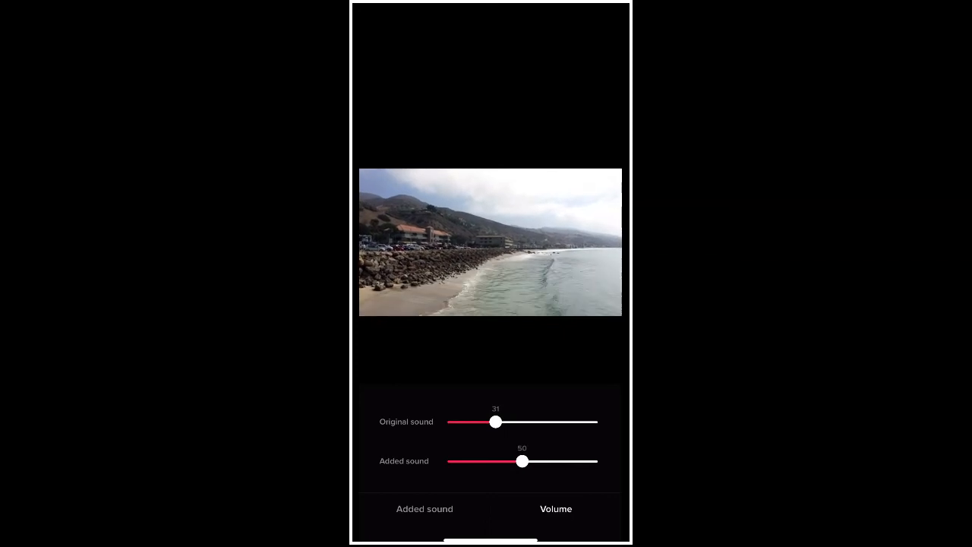
pyautogui.moveTo(522, 461); pyautogui.dragTo(557, 461)
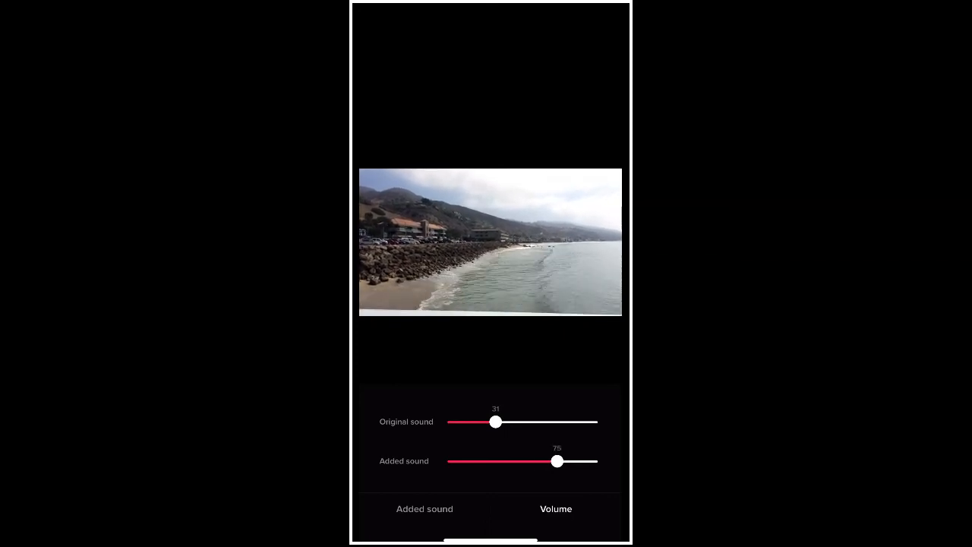
pyautogui.click(425, 507)
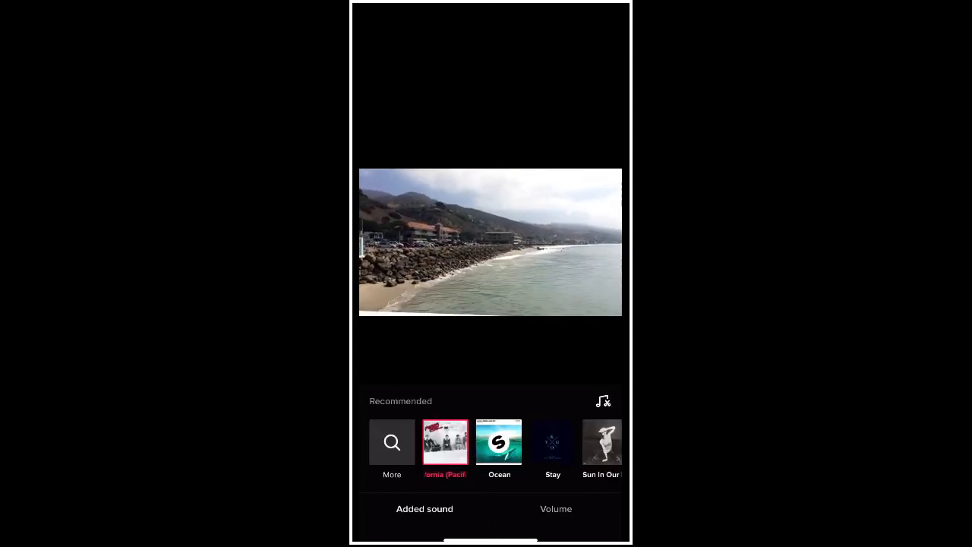